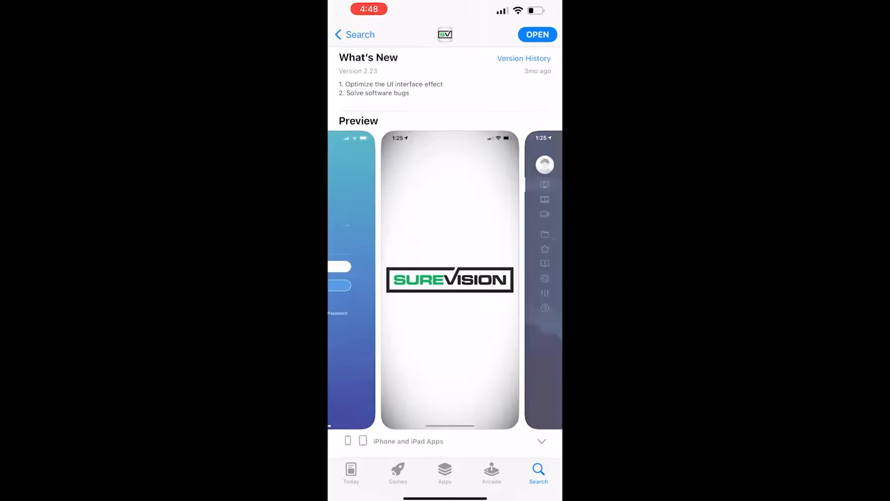
# Step: Scroll the SureVision App Store listing to its What's New notes and preview images
pyautogui.hscroll(-3)
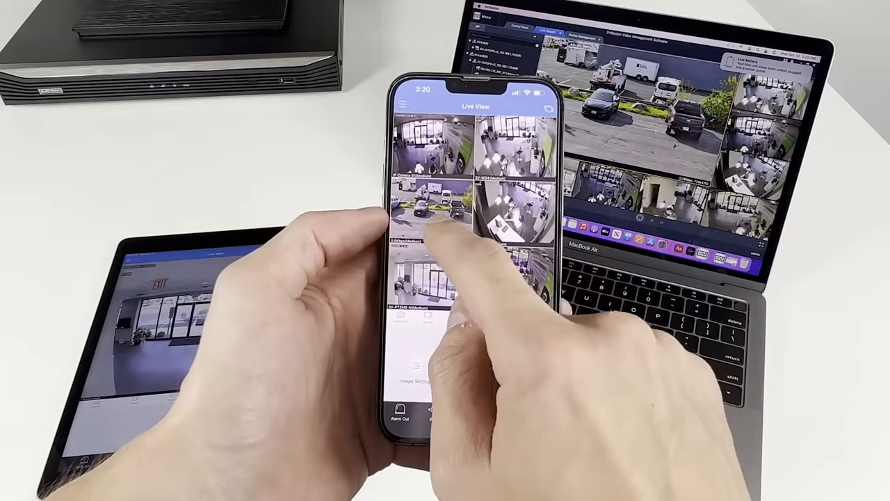
# Step: View the multi-camera live feed and open the incoming SureVision alarm notification
pyautogui.click(432, 209)
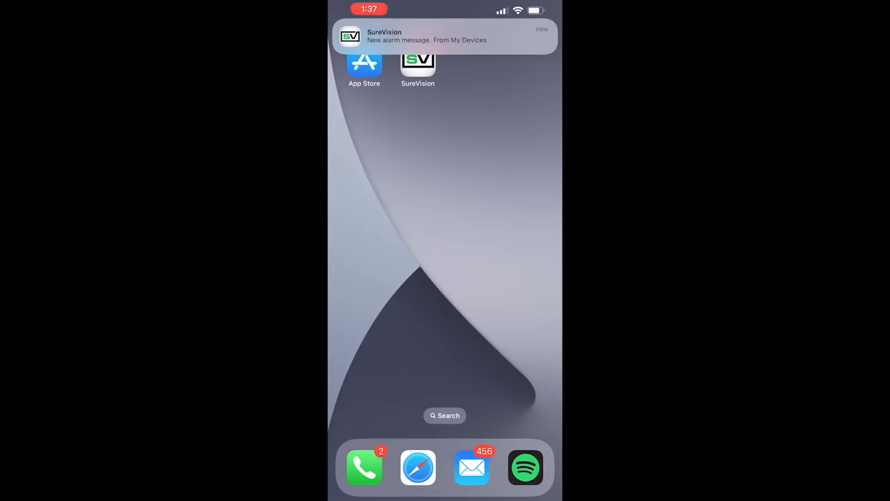
pyautogui.click(446, 39)
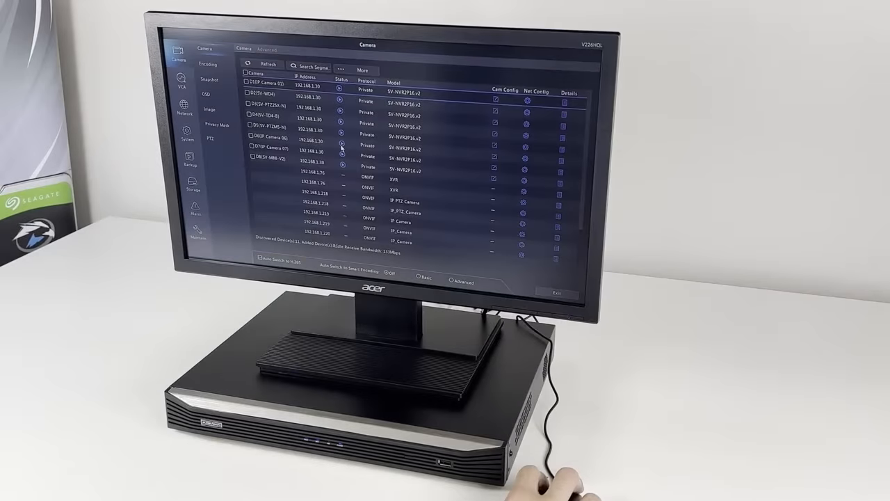
# Step: Review camera D1's all-week recording schedule, then bring up Motion detection alarm settings
pyautogui.click(191, 187)
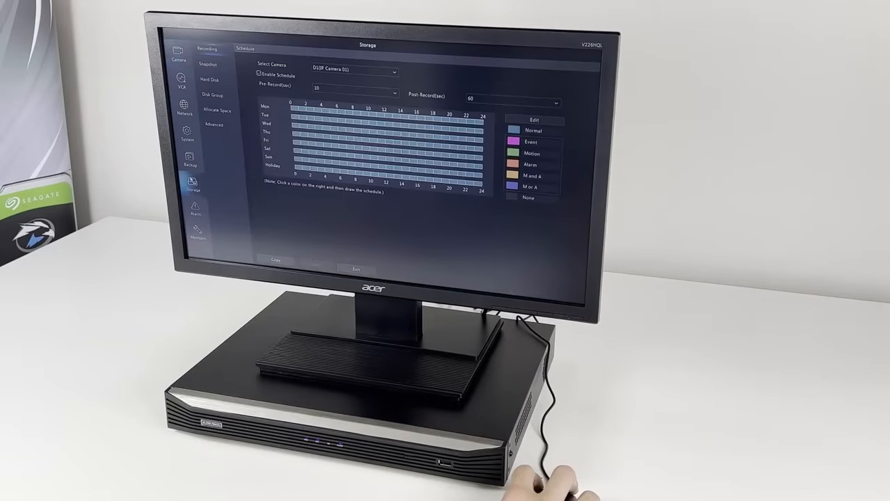
pyautogui.click(516, 153)
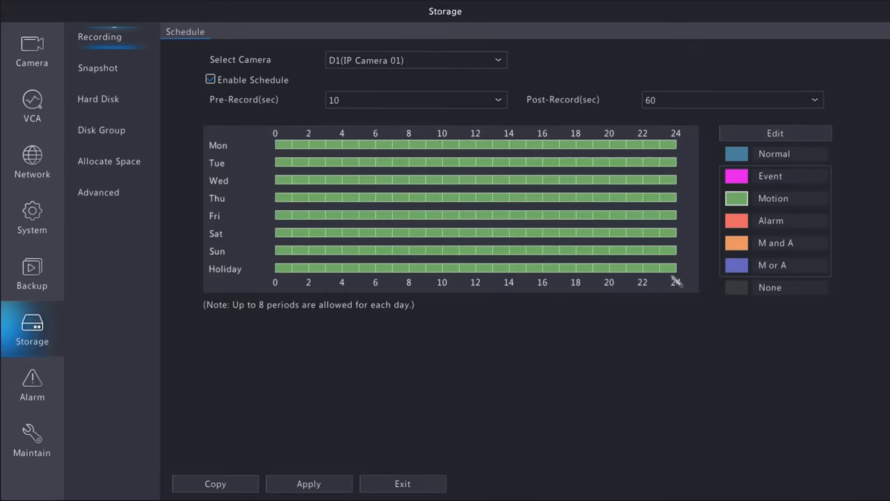
pyautogui.click(309, 484)
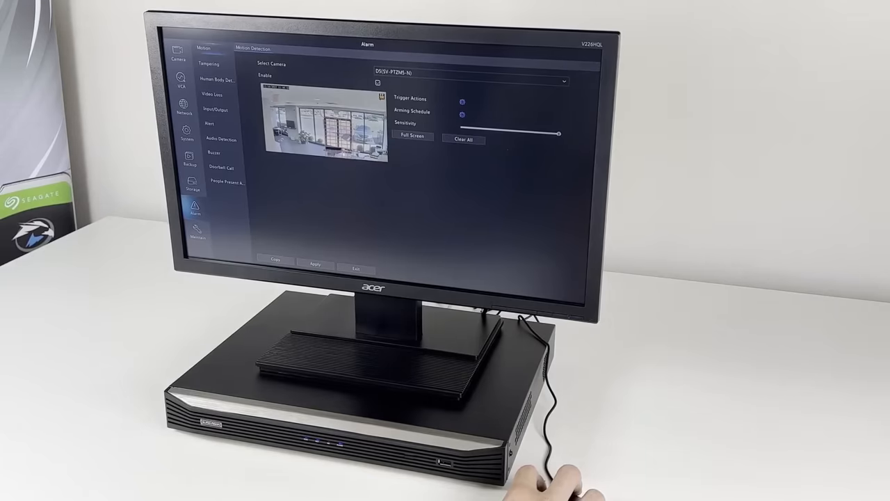
# Step: Bring up Cross Line Detection for camera D1 to draw hallway rule 1
pyautogui.click(315, 267)
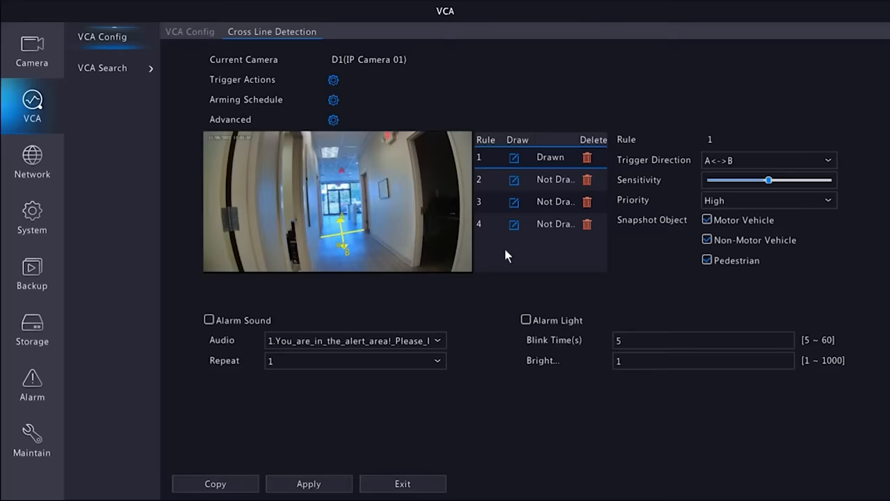
pyautogui.moveTo(345, 243)
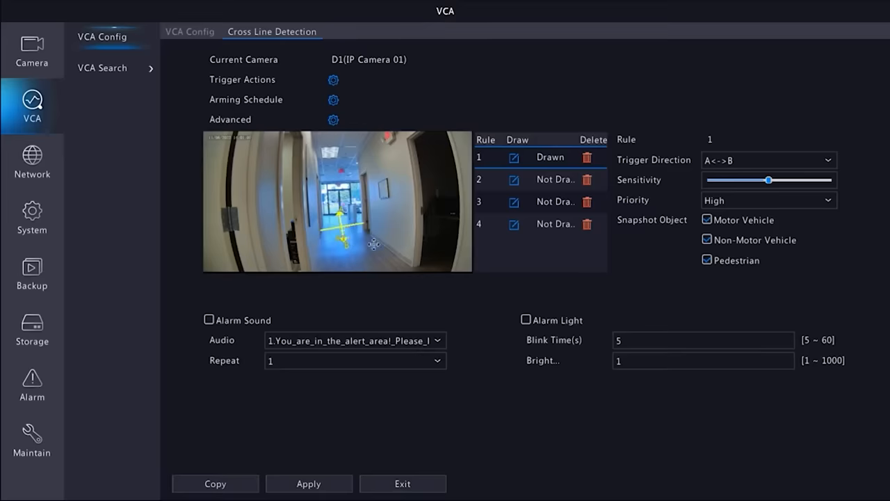
pyautogui.moveTo(445, 309)
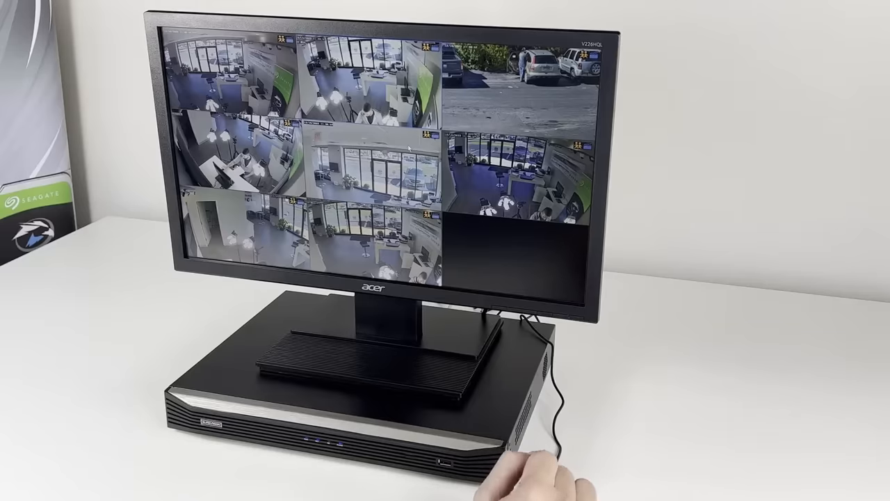
# Step: Switch the live view to the 4 Windows split layout
pyautogui.rightClick(369, 160)
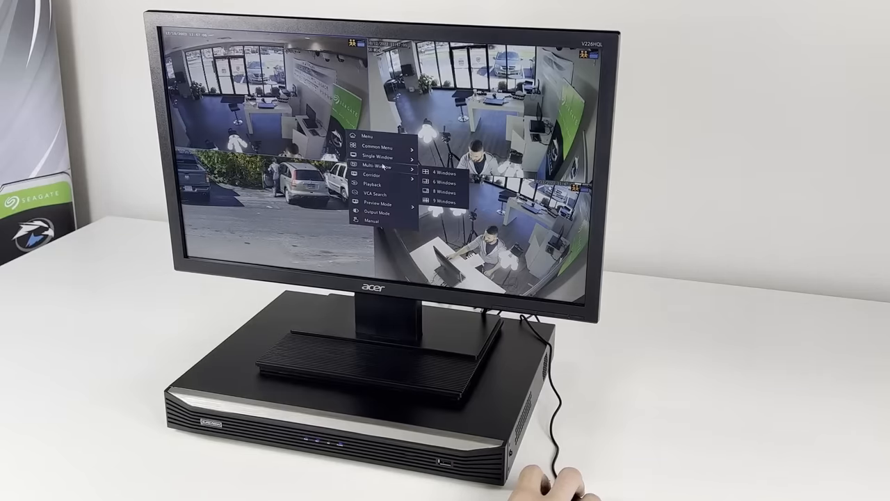
pyautogui.click(442, 173)
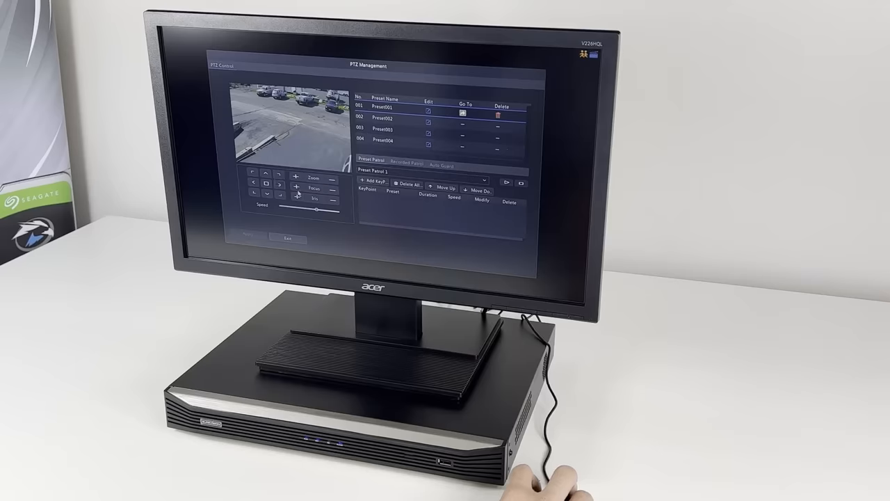
# Step: Start playback of the parking lot camera recording with its timeline
pyautogui.click(429, 122)
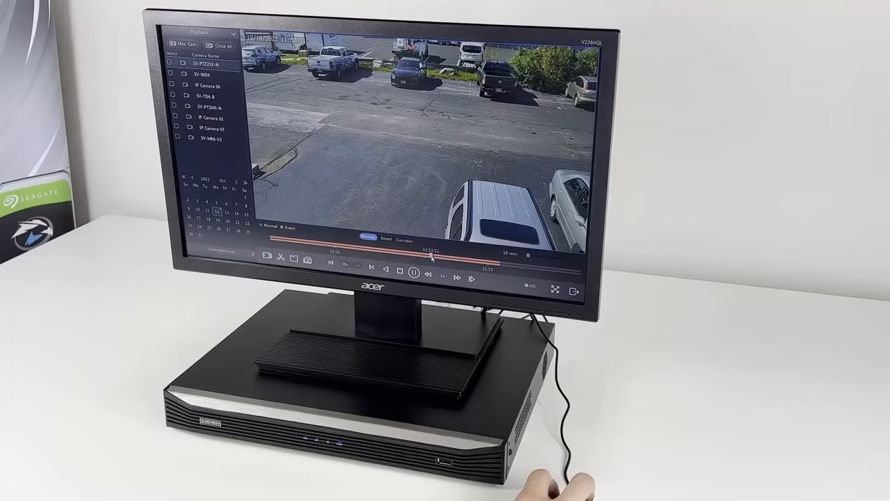
# Step: Clip a portion of the parking lot recording and back it up to the USB disk
pyautogui.click(415, 278)
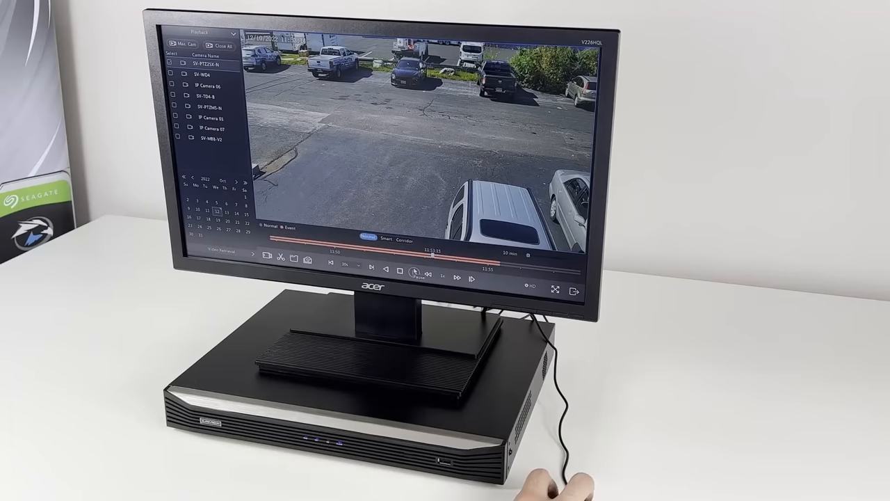
pyautogui.click(415, 270)
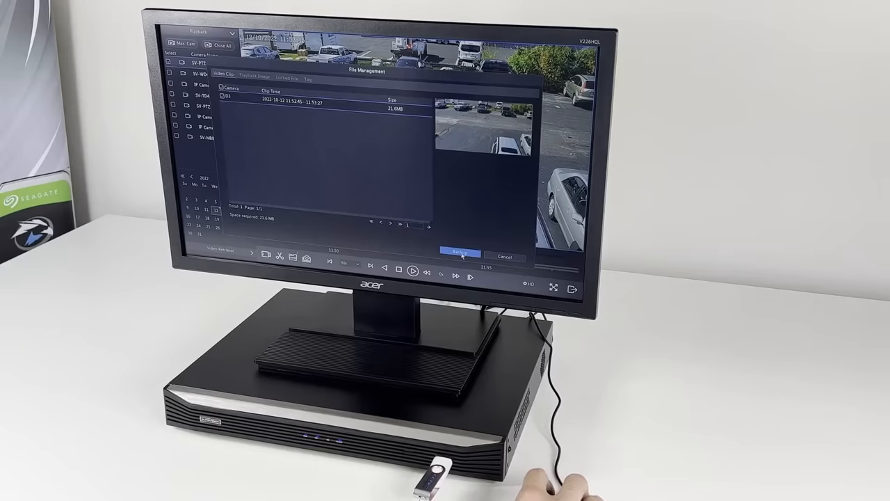
pyautogui.click(459, 250)
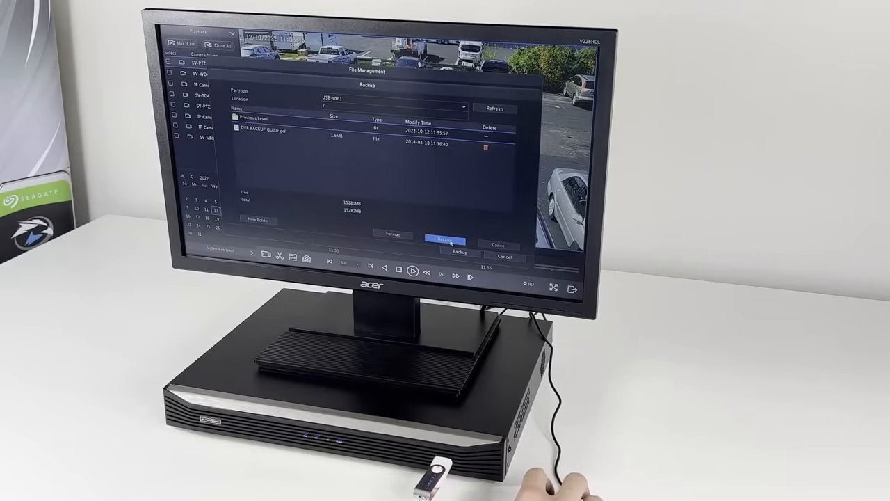